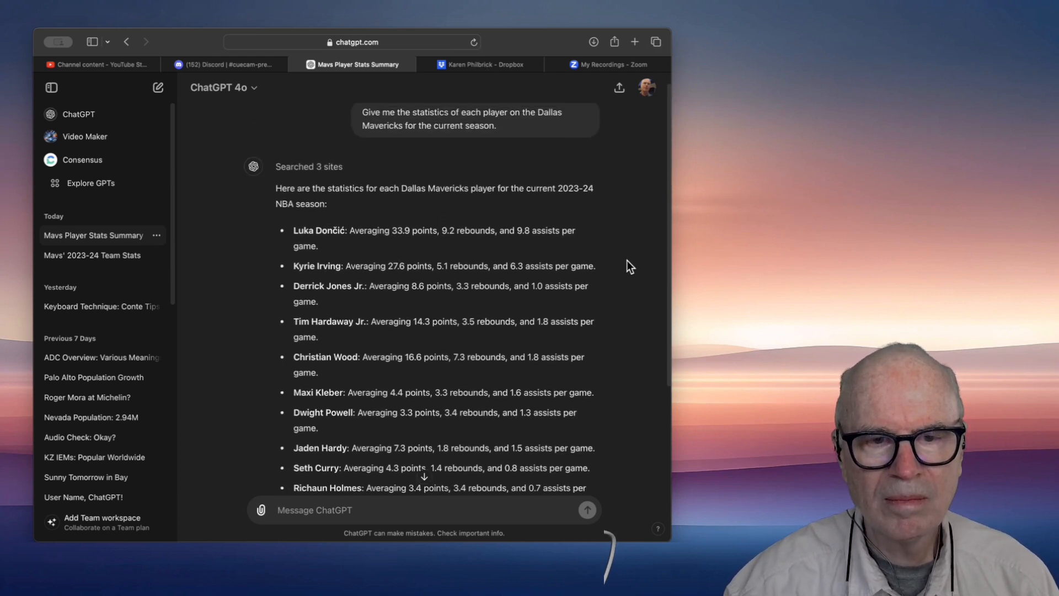
Step: Scroll down through the Mavericks player-statistics reply to read the averages and 50-32 record
scroll("down", 3)
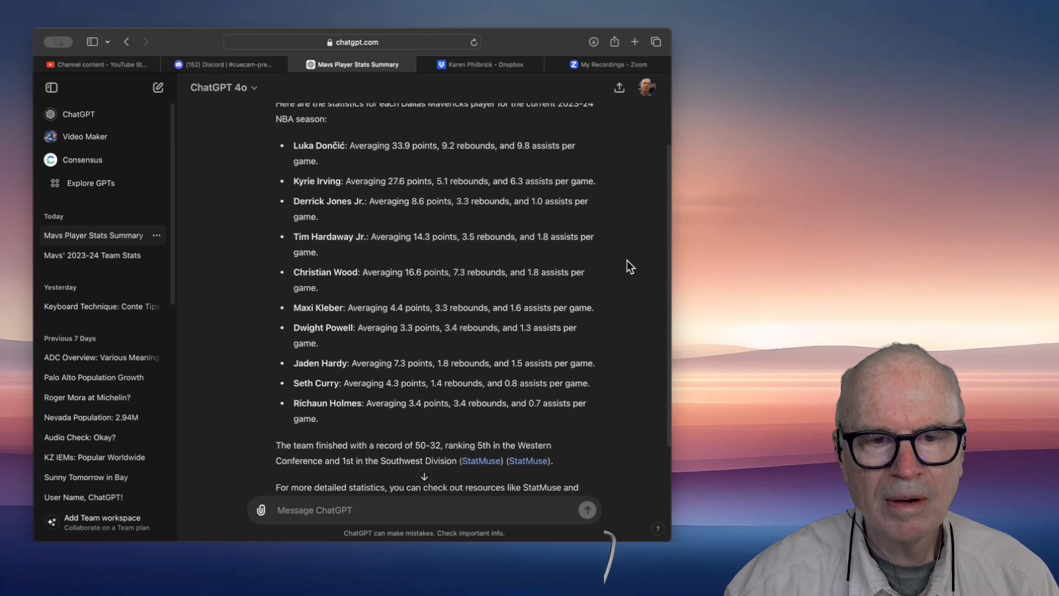
scroll("down", 3)
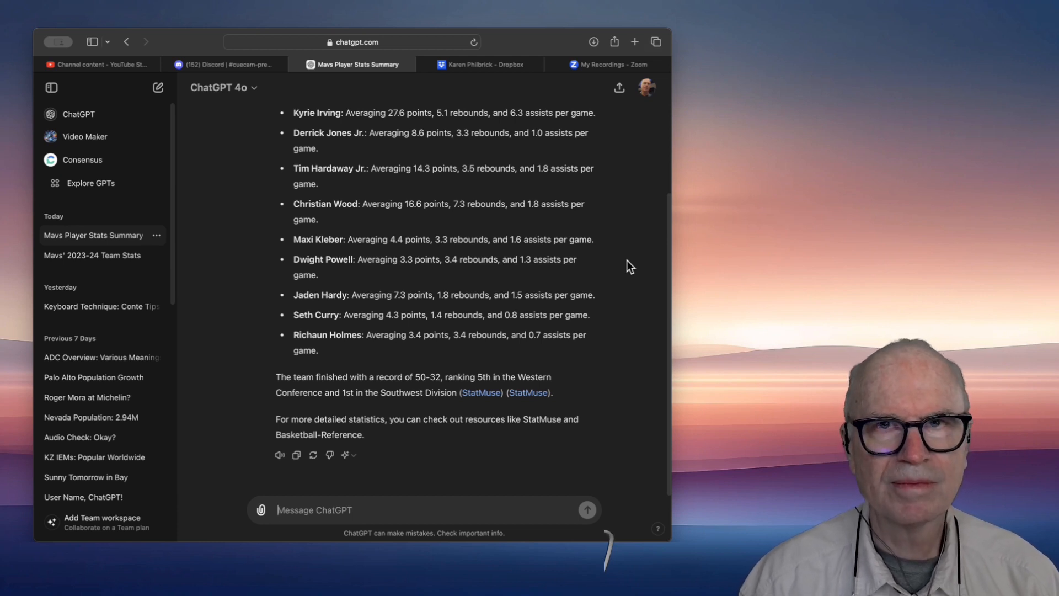
mouse_move(476, 42)
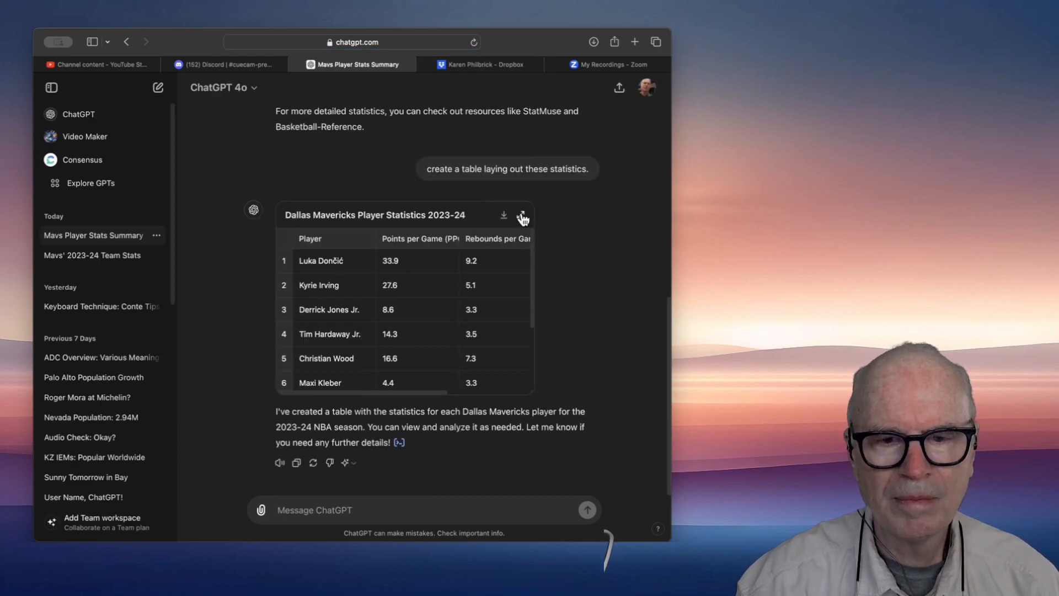
Step: Expand the Mavericks statistics table to view it full size
left_click(522, 215)
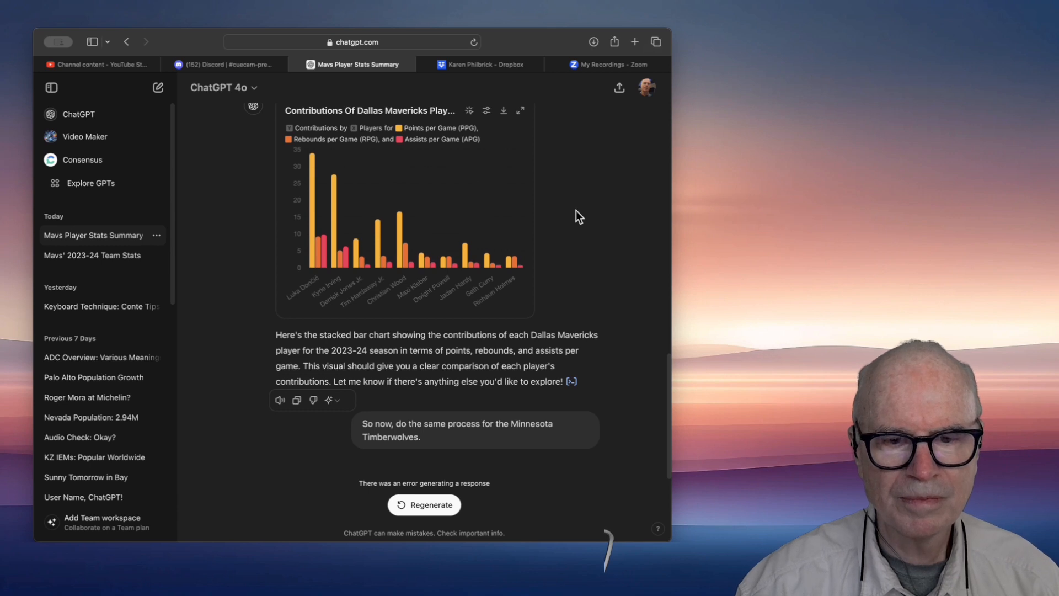
mouse_move(445, 486)
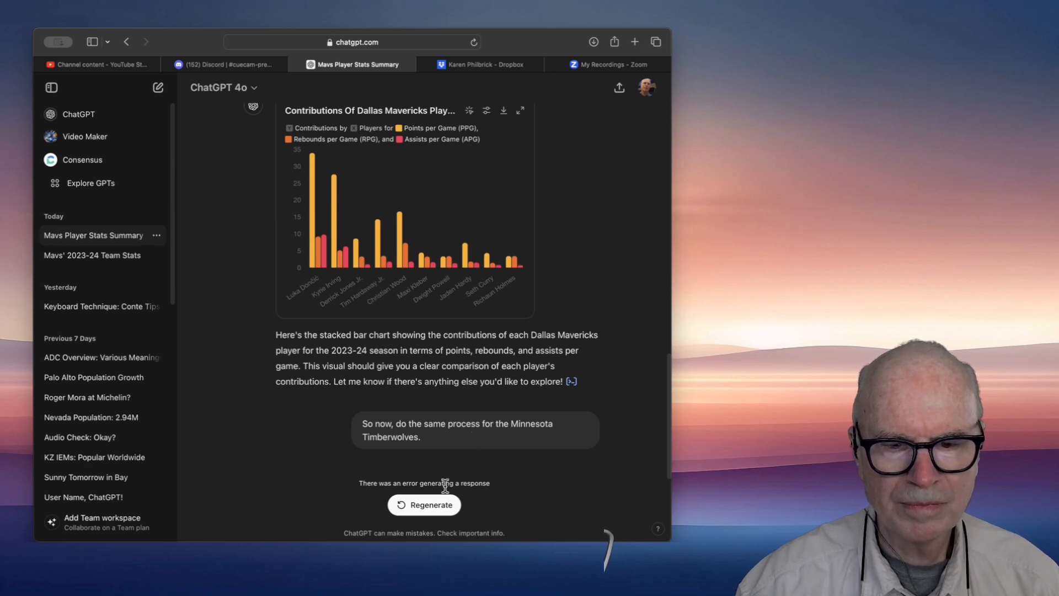
Step: Regenerate the Timberwolves response after the generation error
left_click(424, 504)
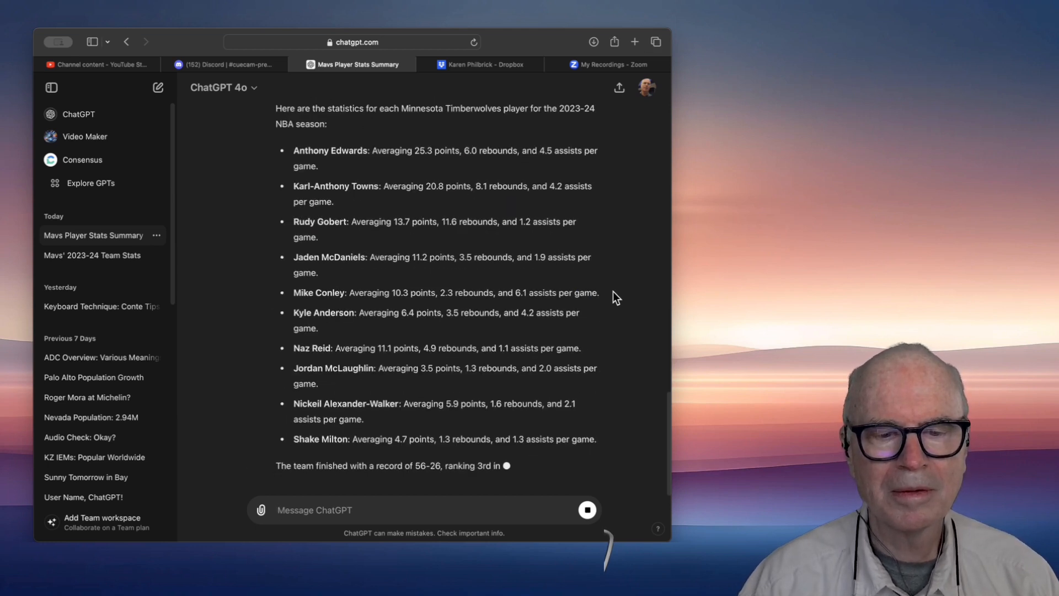
Step: Scroll down through the Timberwolves reply to read the player averages and 56-26 record
scroll("down", 3)
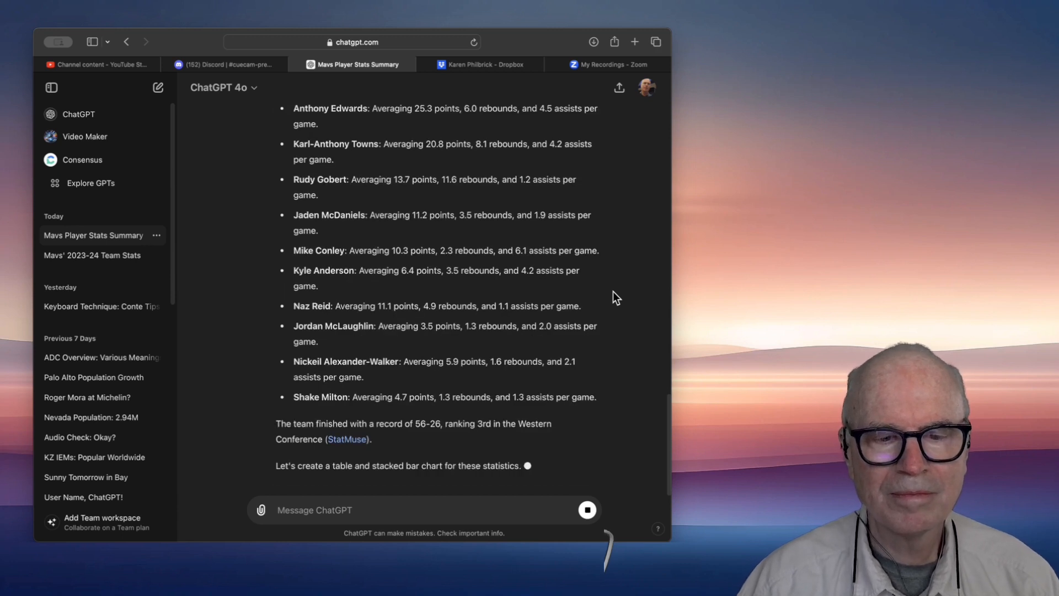
scroll("down", 3)
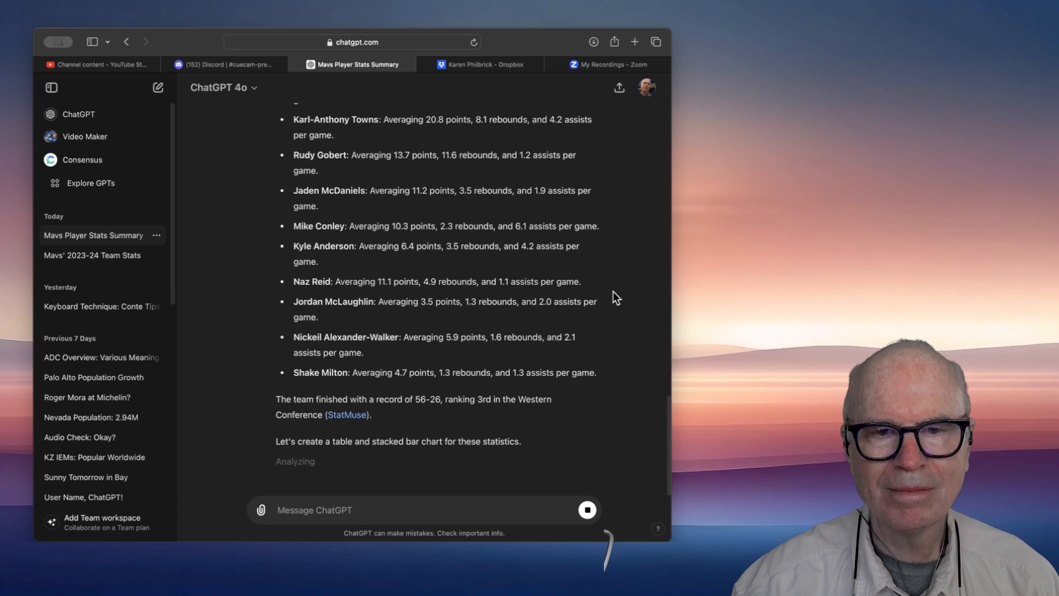
mouse_move(497, 96)
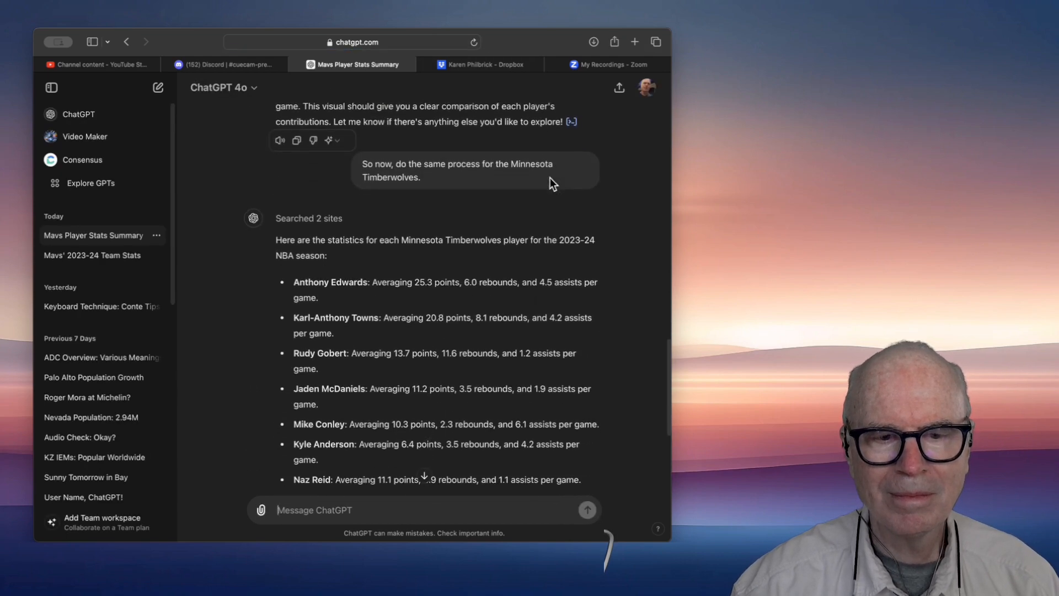
scroll("down", 3)
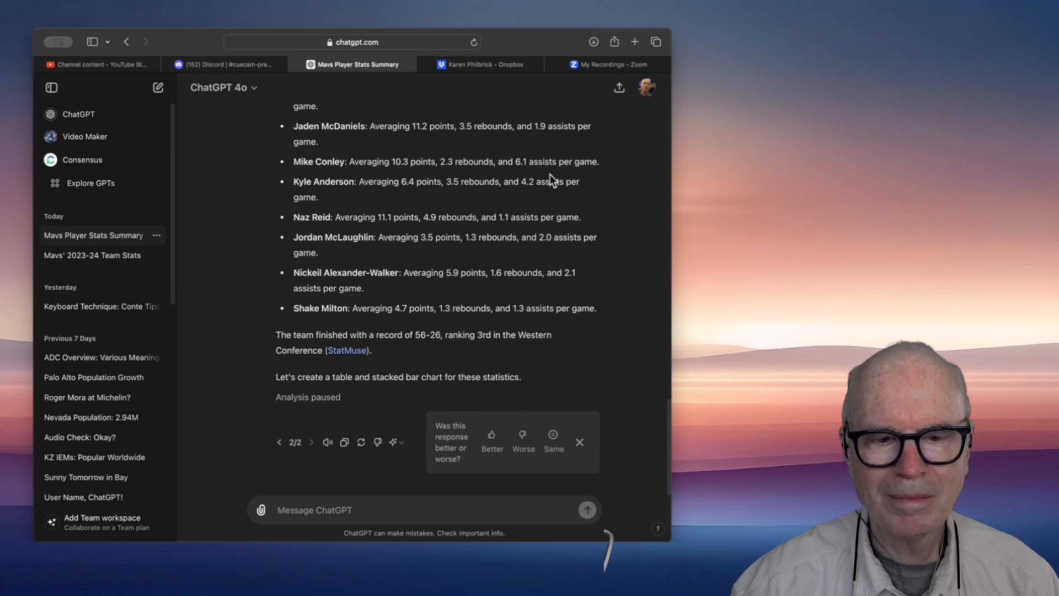
mouse_move(477, 80)
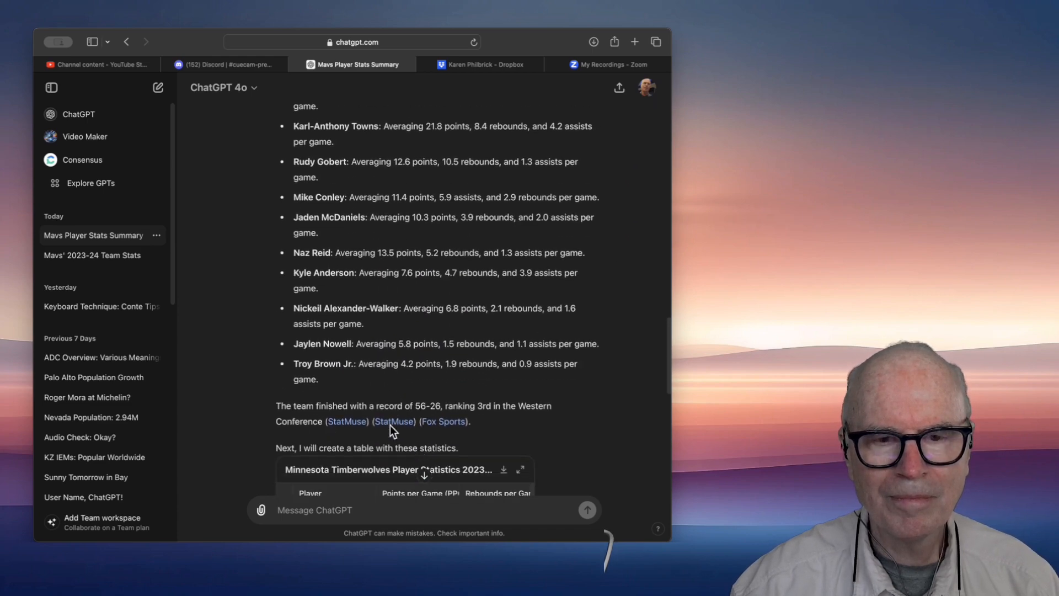
Step: Scroll down to the regenerated Minnesota Timberwolves player statistics table
scroll("down", 3)
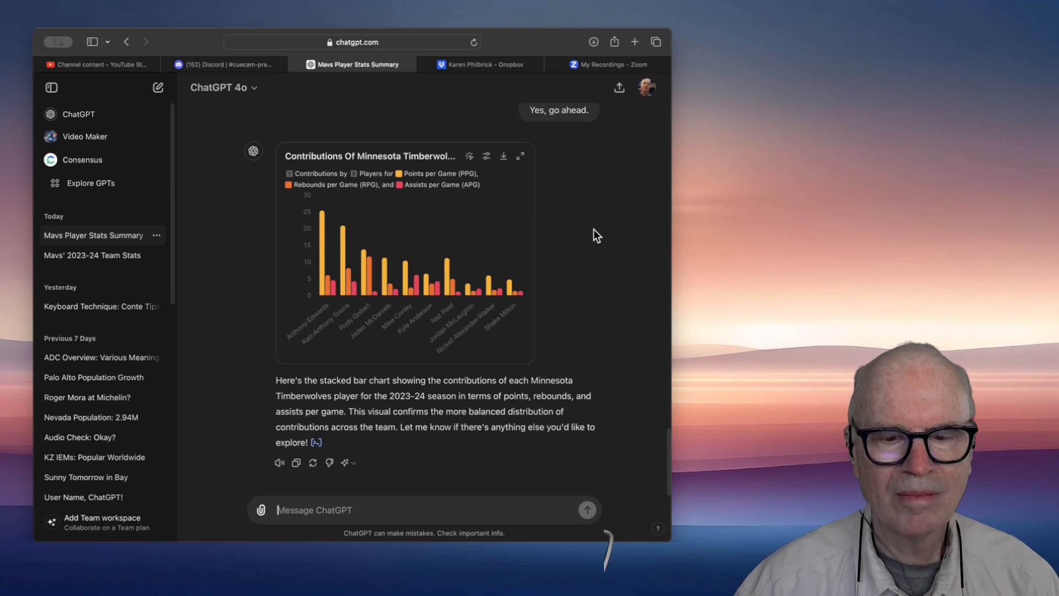
mouse_move(477, 51)
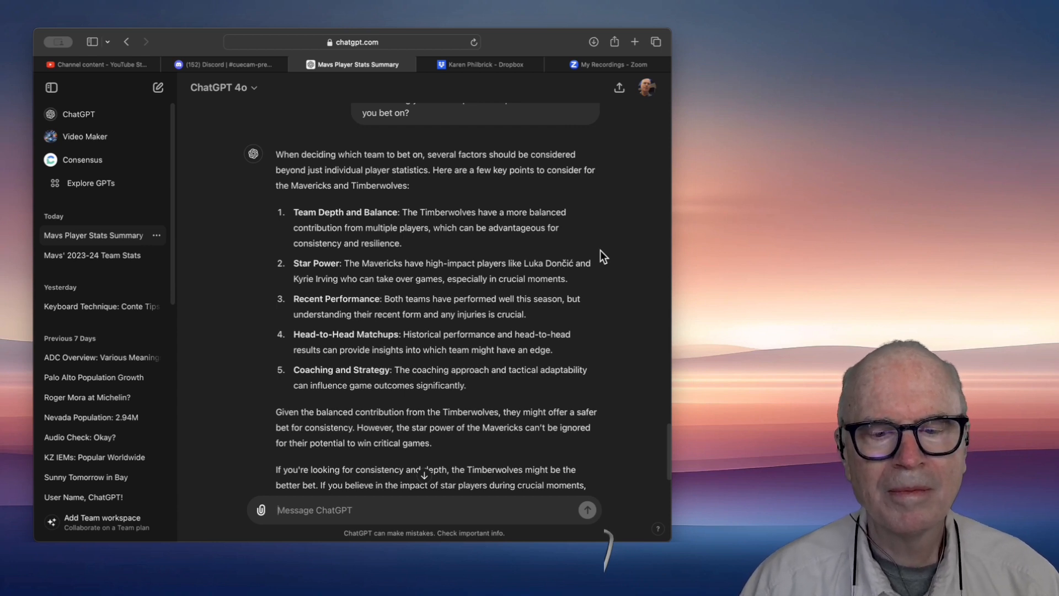
Step: Scroll down through the betting advice comparing Timberwolves depth with Mavericks star power
scroll("down", 3)
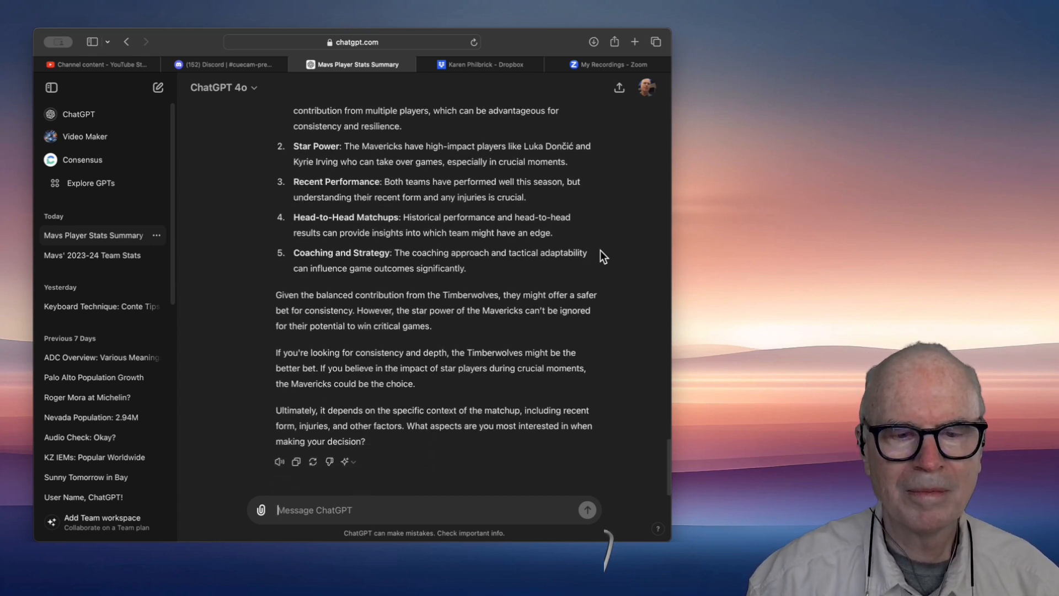